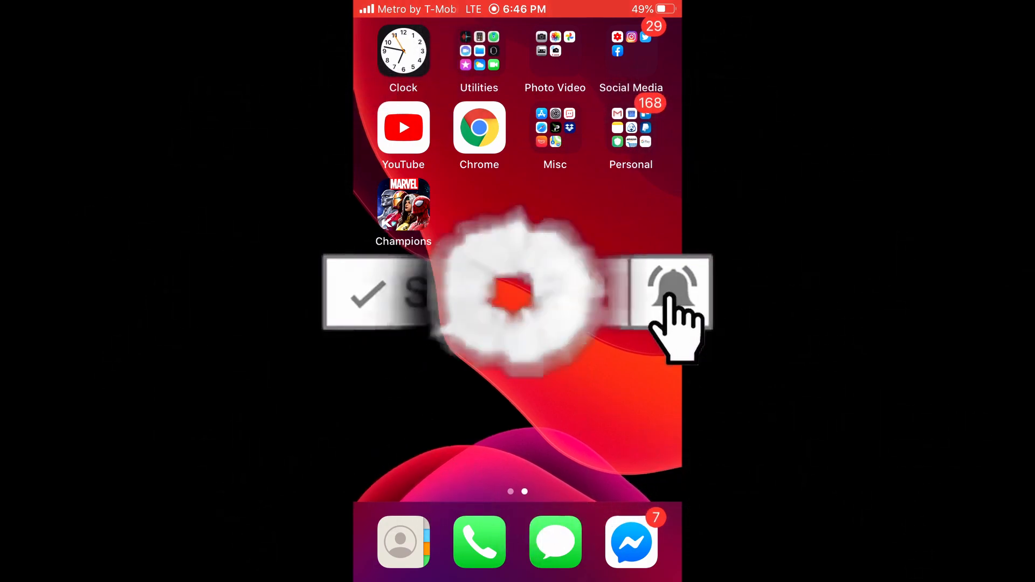
Bring up the Spotlight search screen with Siri suggestions from the Home Screen.
{"action": "left_click", "coordinate": [671, 293]}
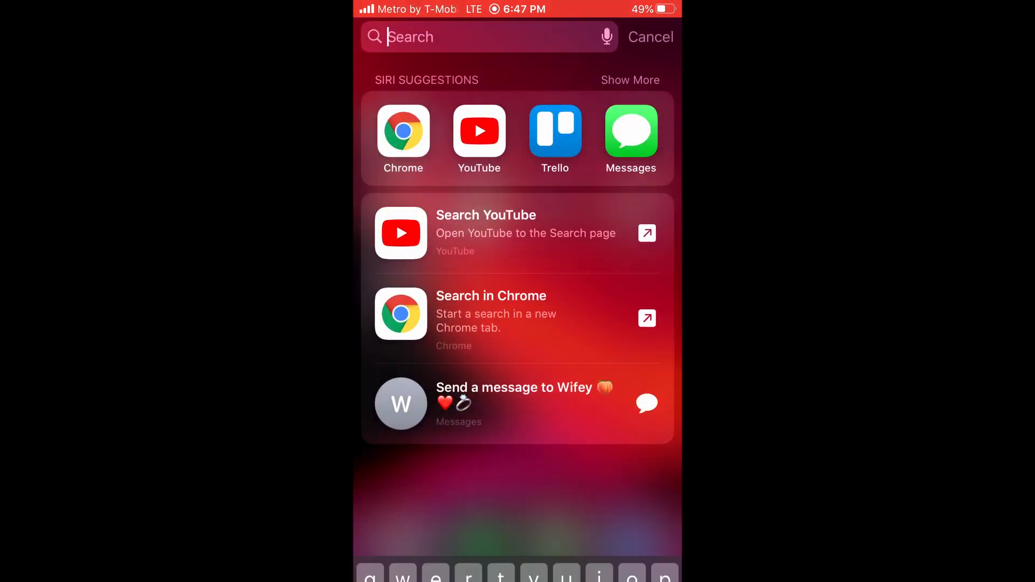
Dismiss search and open the Misc folder containing Settings.
{"action": "left_click", "coordinate": [651, 37]}
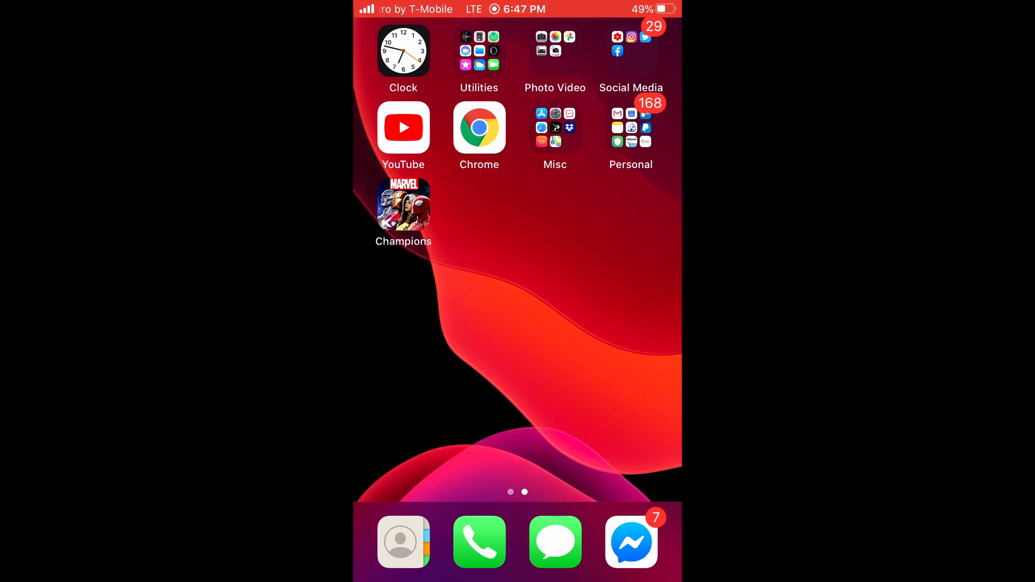
{"action": "left_click", "coordinate": [554, 127]}
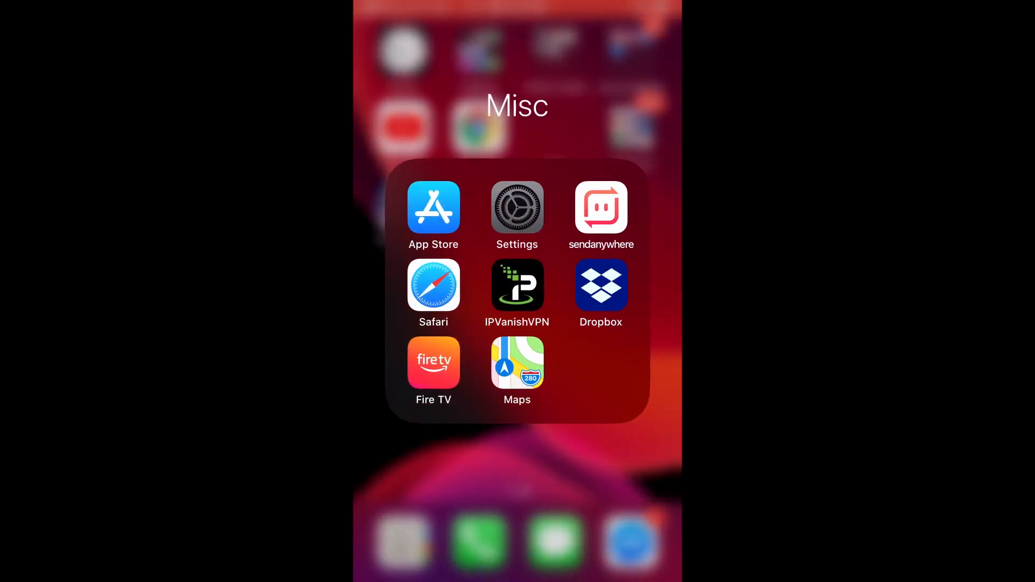
Launch Settings and go down to Passwords & Accounts listing iCloud and Gmail.
{"action": "left_click", "coordinate": [517, 207]}
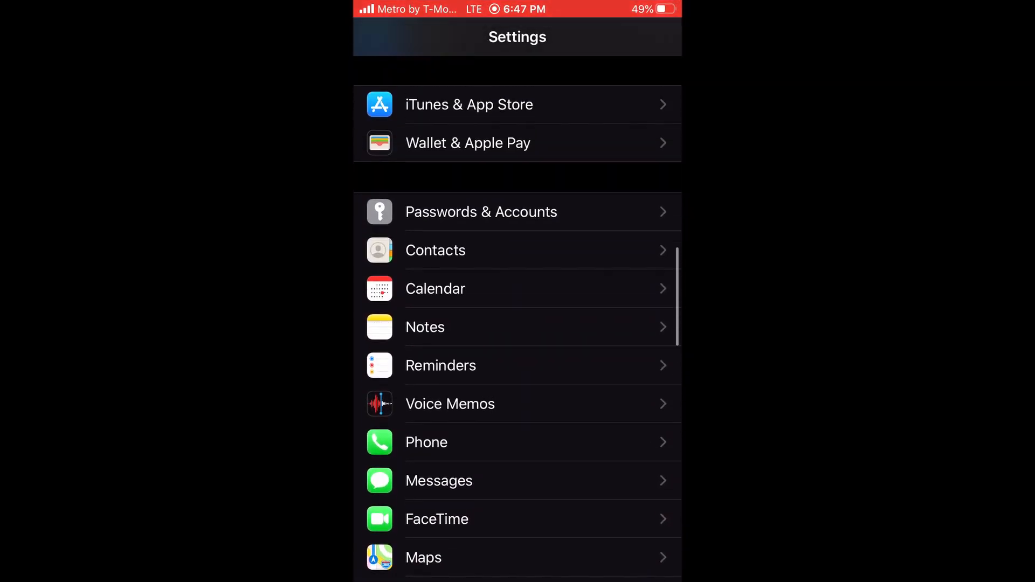
{"action": "scroll", "scroll_direction": "down", "scroll_amount": 3}
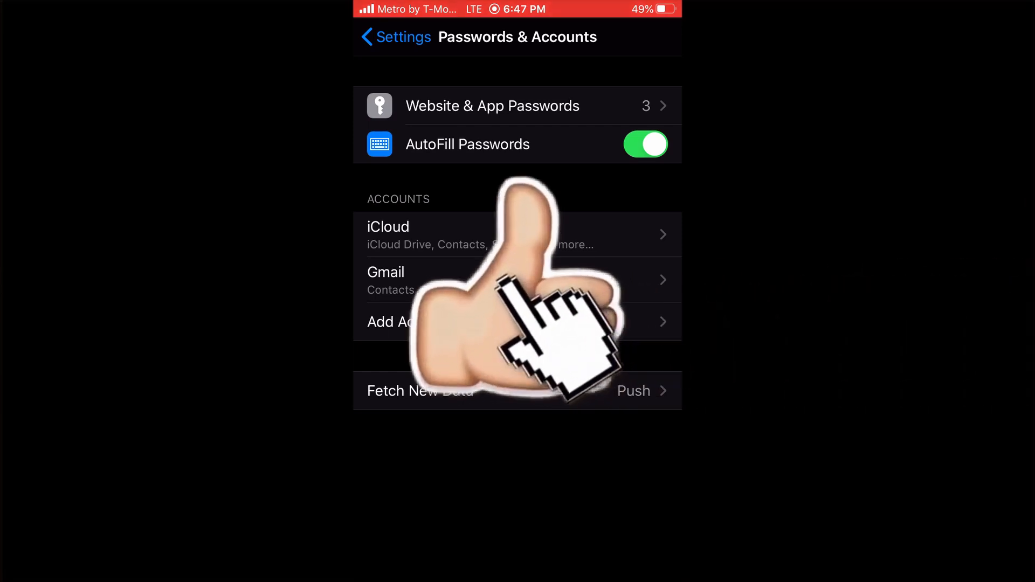
Add a Google account syncing only Contacts, with Mail, Calendars and Notes off.
{"action": "left_click", "coordinate": [402, 322]}
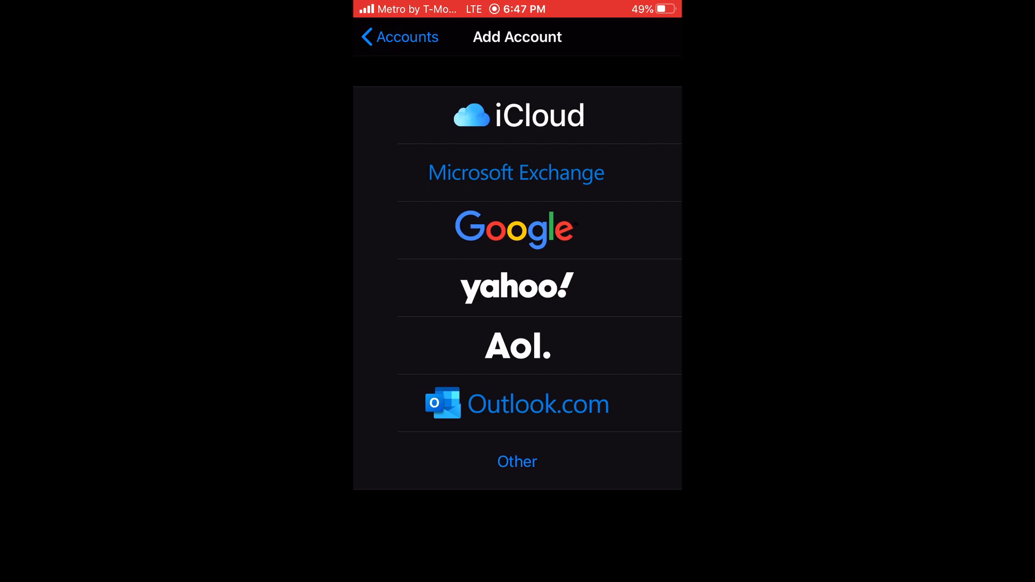
{"action": "left_click", "coordinate": [394, 37]}
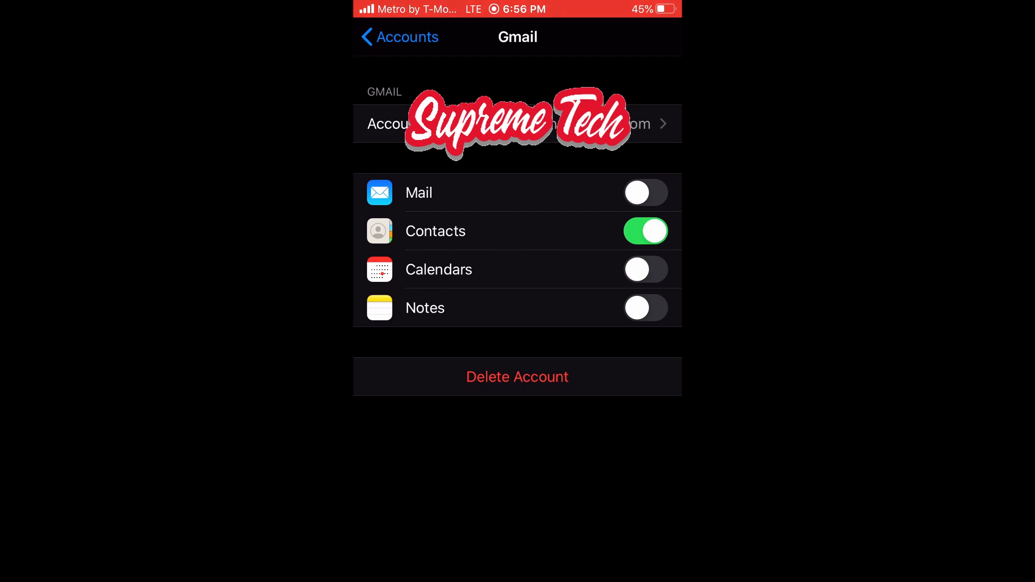
{"action": "left_click", "coordinate": [399, 36]}
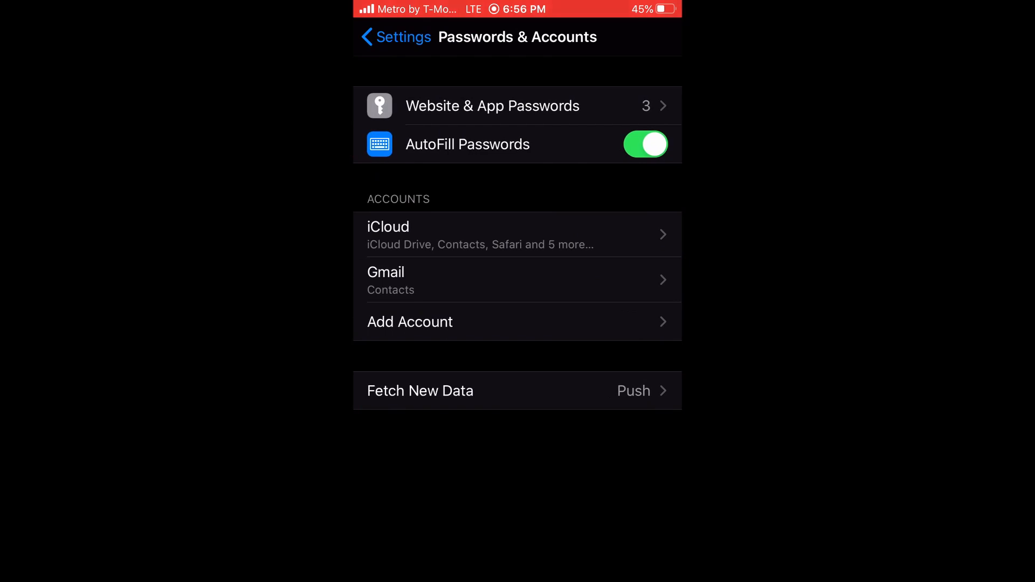
Go through Add Account again and choose Google, reaching the Contacts-only Gmail page.
{"action": "left_click", "coordinate": [395, 37]}
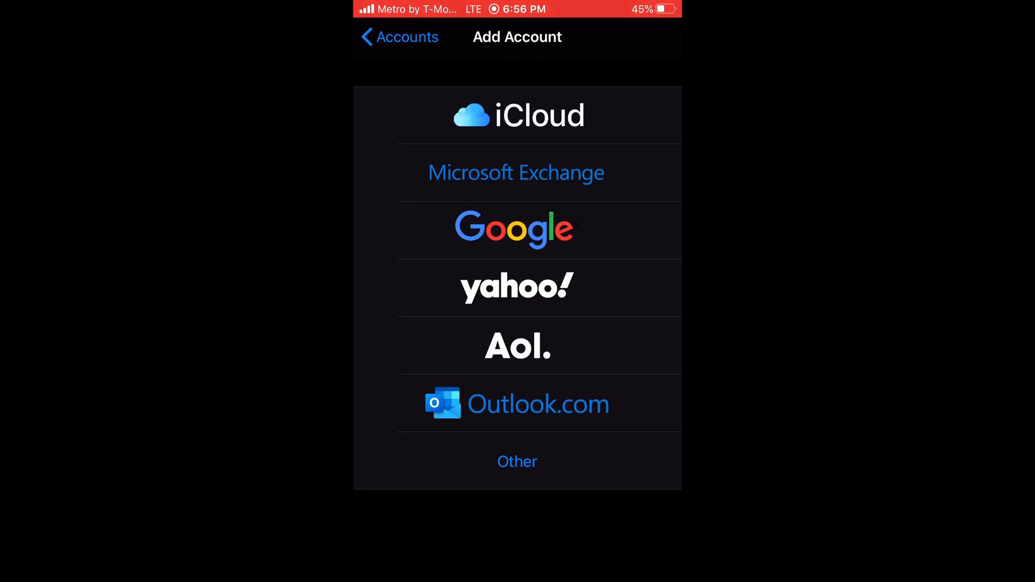
{"action": "left_click", "coordinate": [399, 36]}
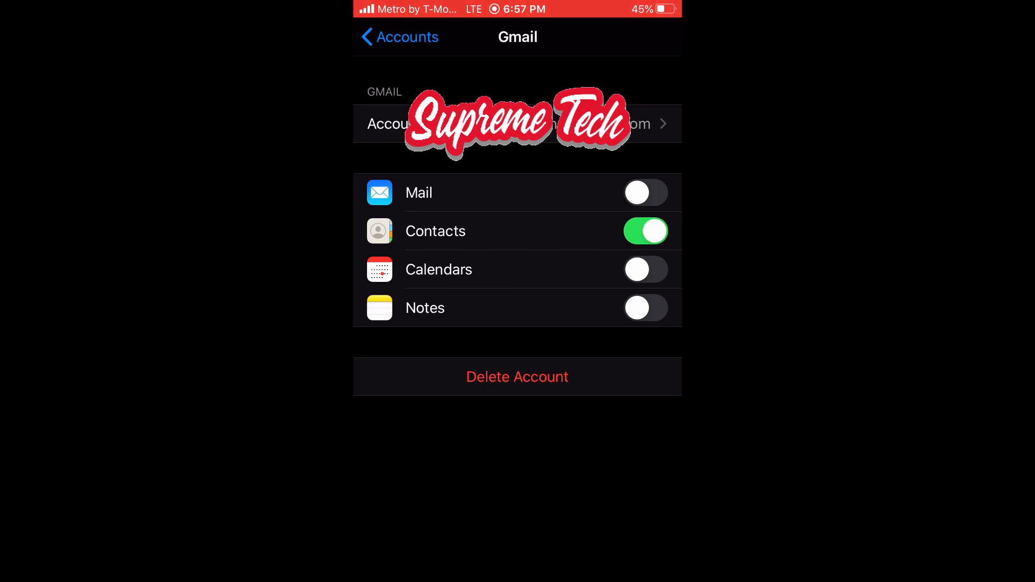
Return to Passwords & Accounts showing Gmail listed as syncing Contacts.
{"action": "left_click", "coordinate": [399, 36]}
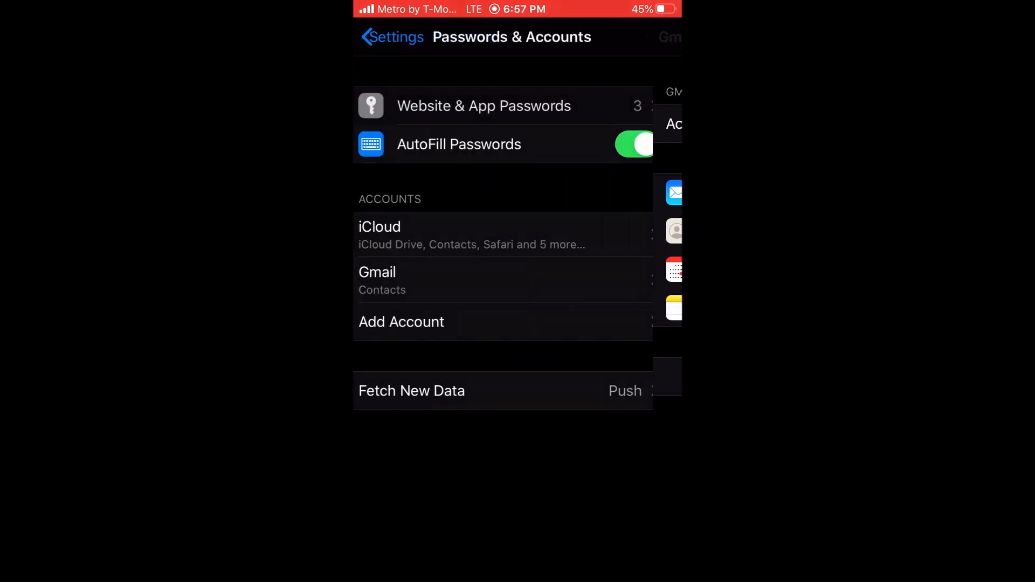